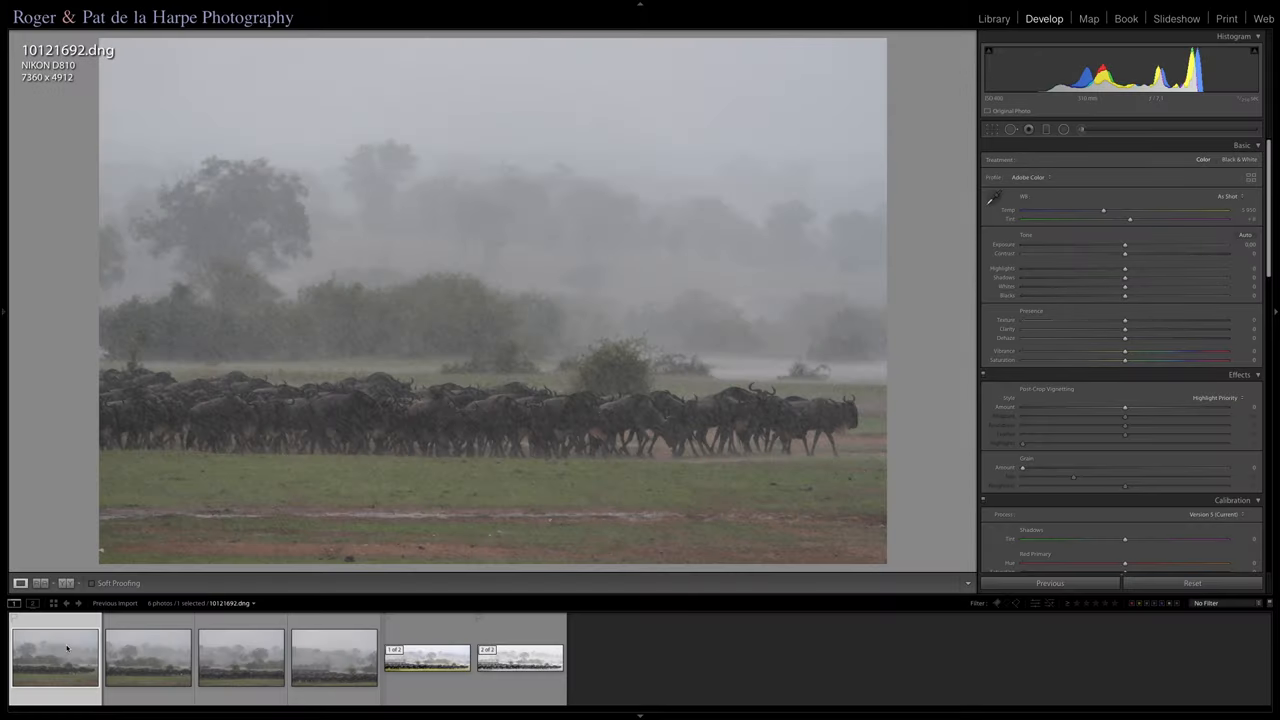
Step: Preview the first rainy wildebeest photo, the finished panorama, and then its copy in the filmstrip
click(68, 660)
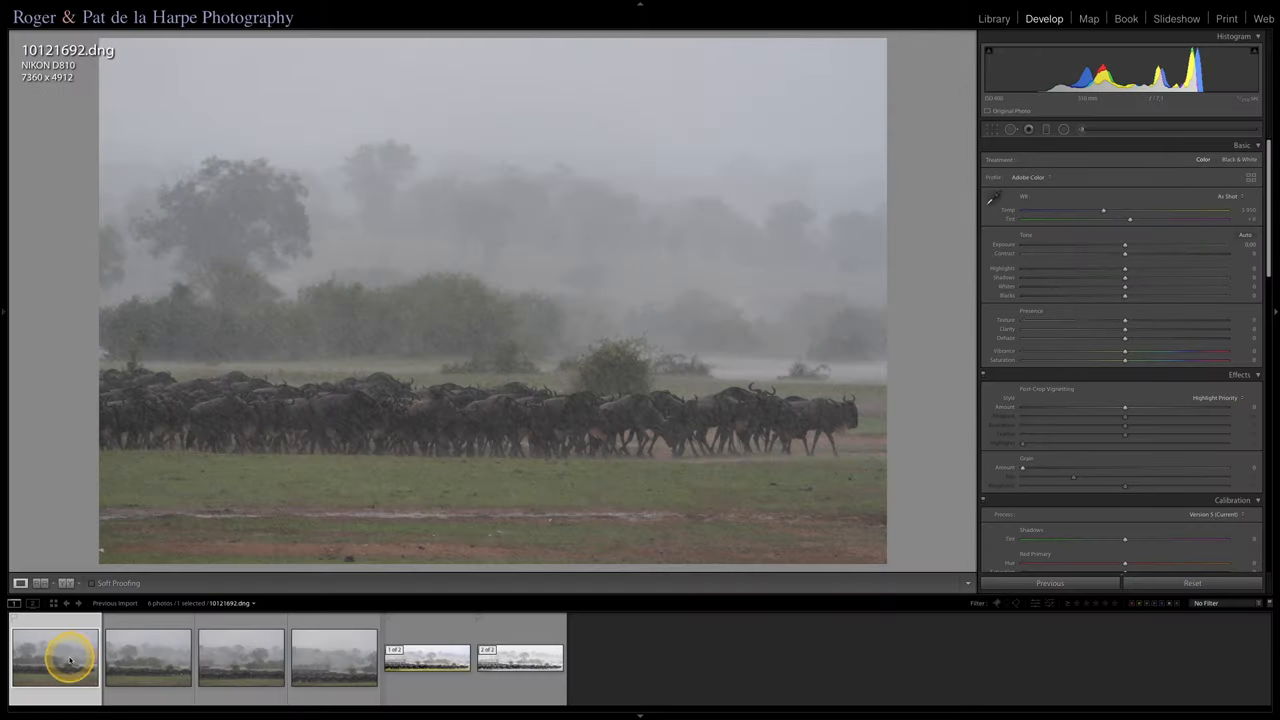
click(428, 658)
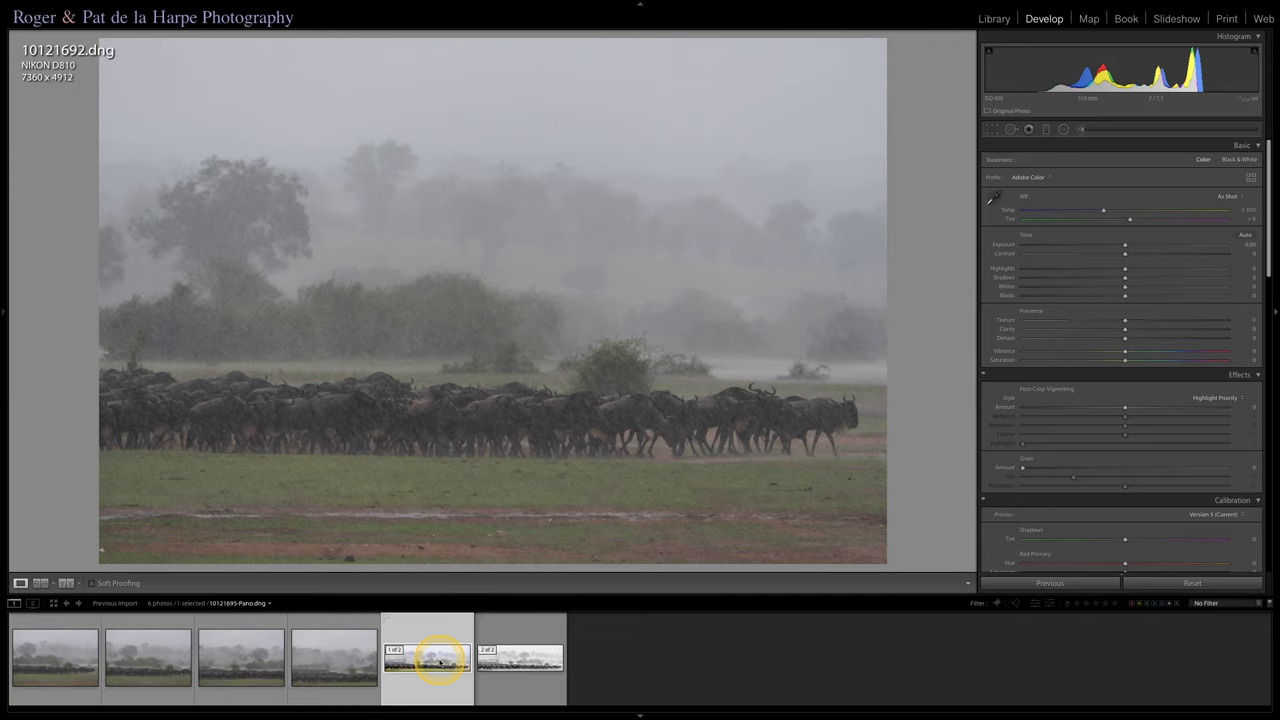
click(428, 658)
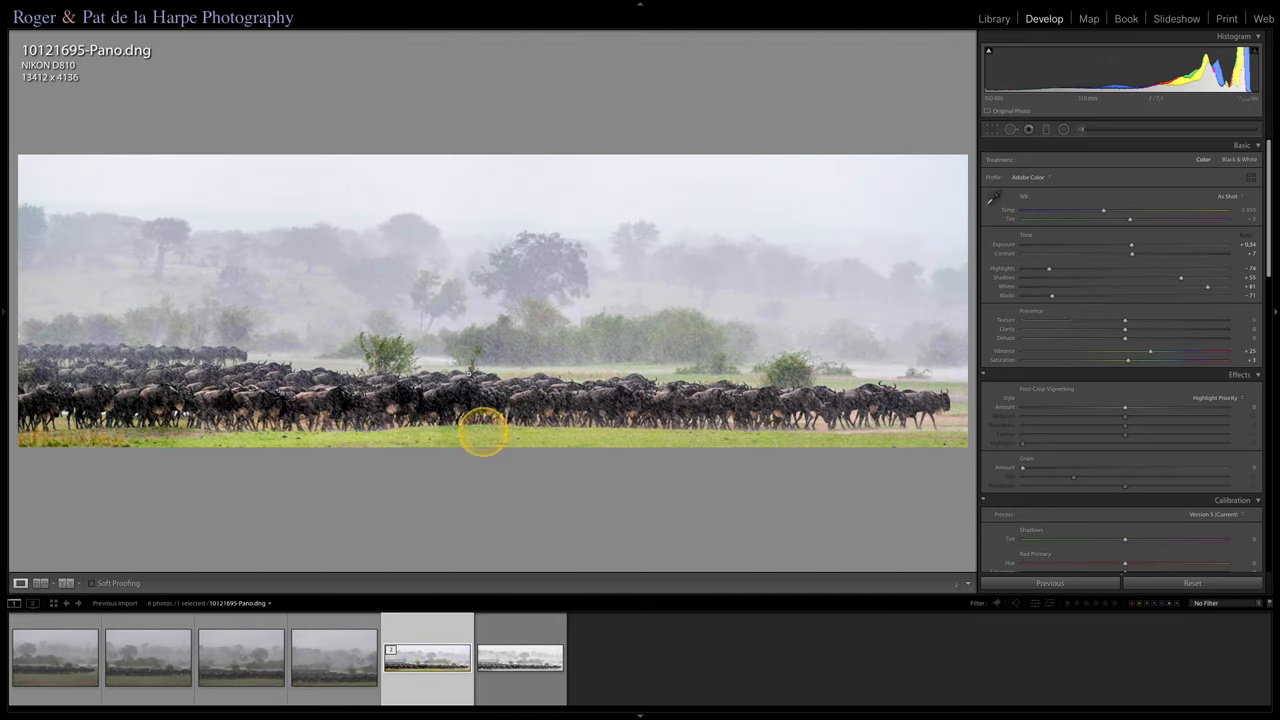
mouse_move(364, 348)
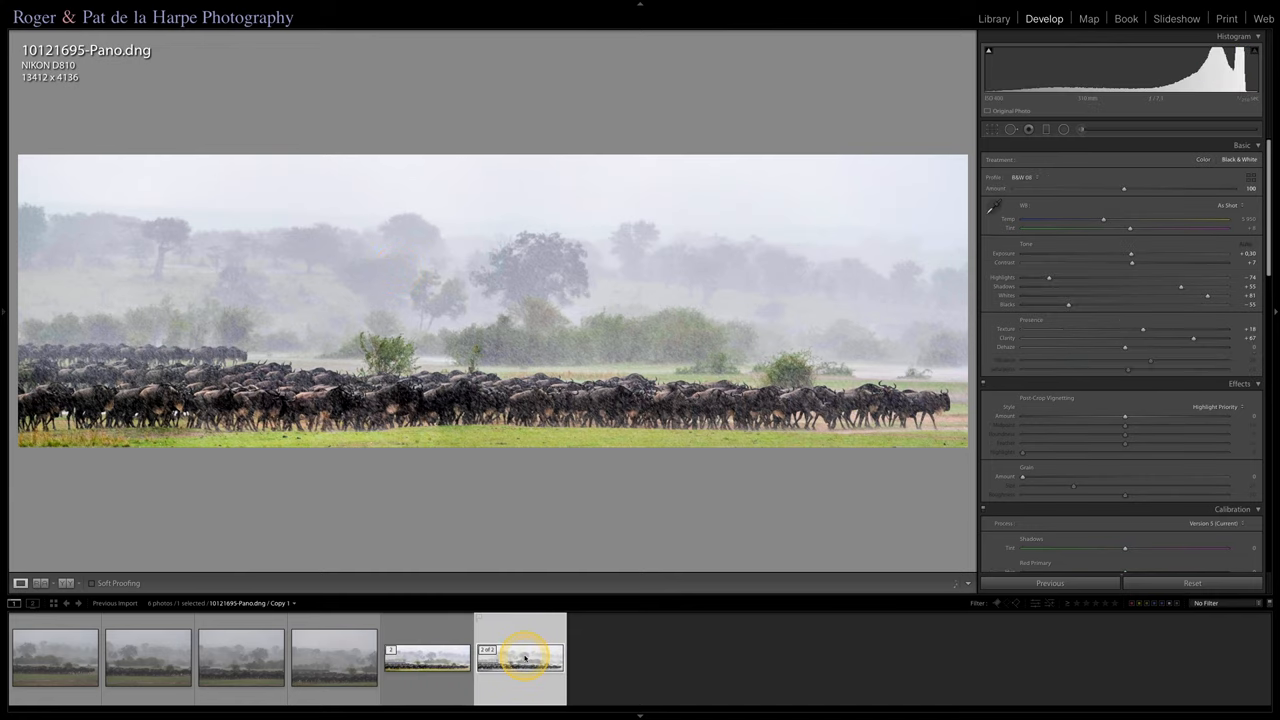
click(334, 658)
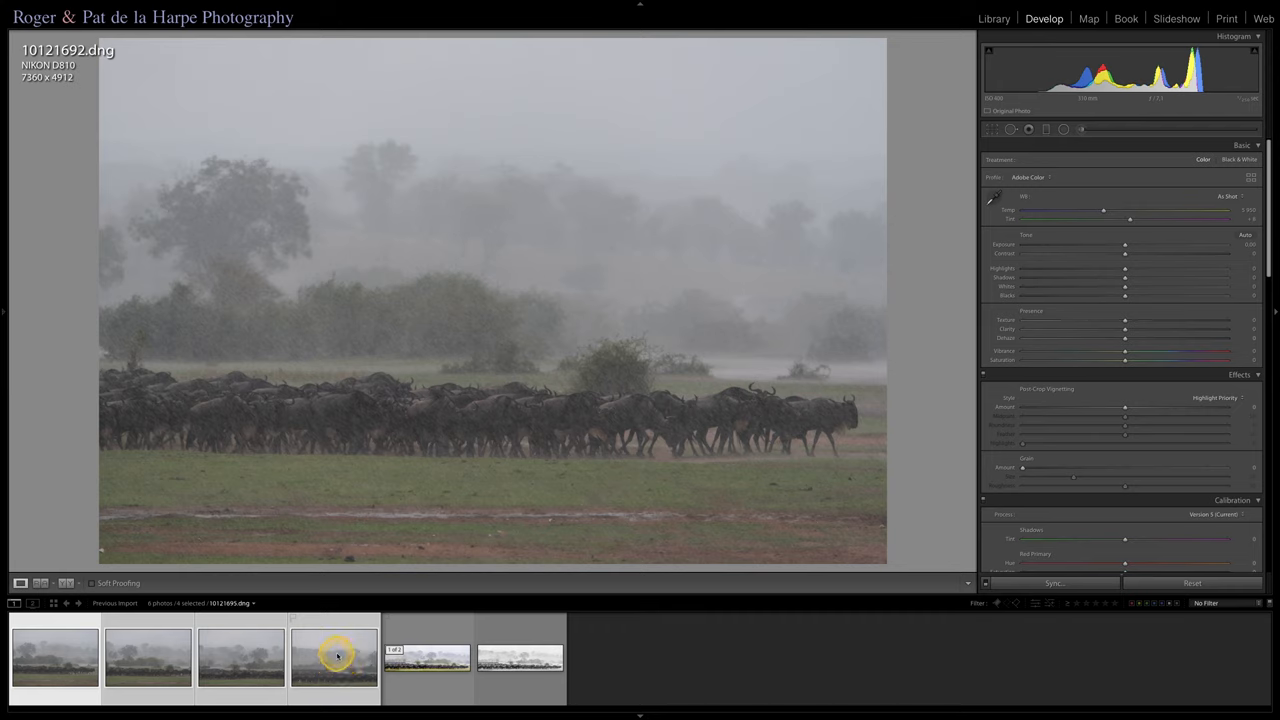
Step: Start a Photo Merge > Panorama on the four selected wildebeest photos
right_click(334, 656)
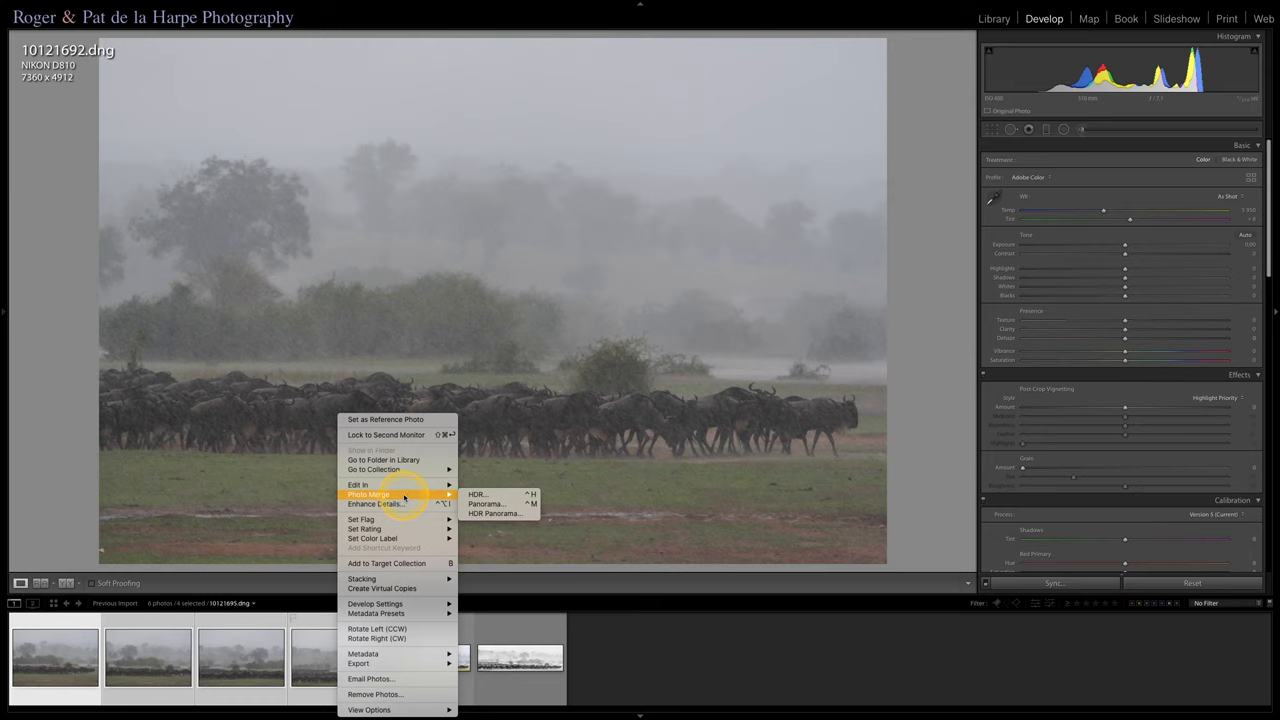
mouse_move(430, 498)
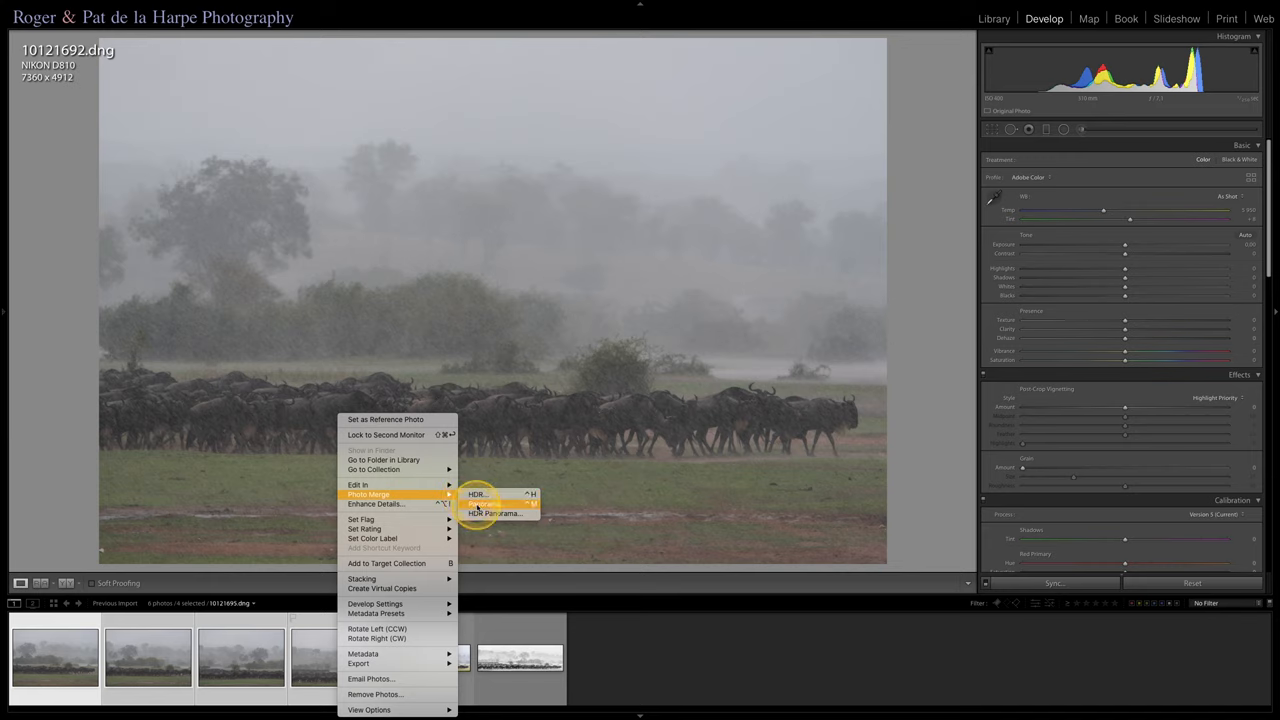
click(494, 512)
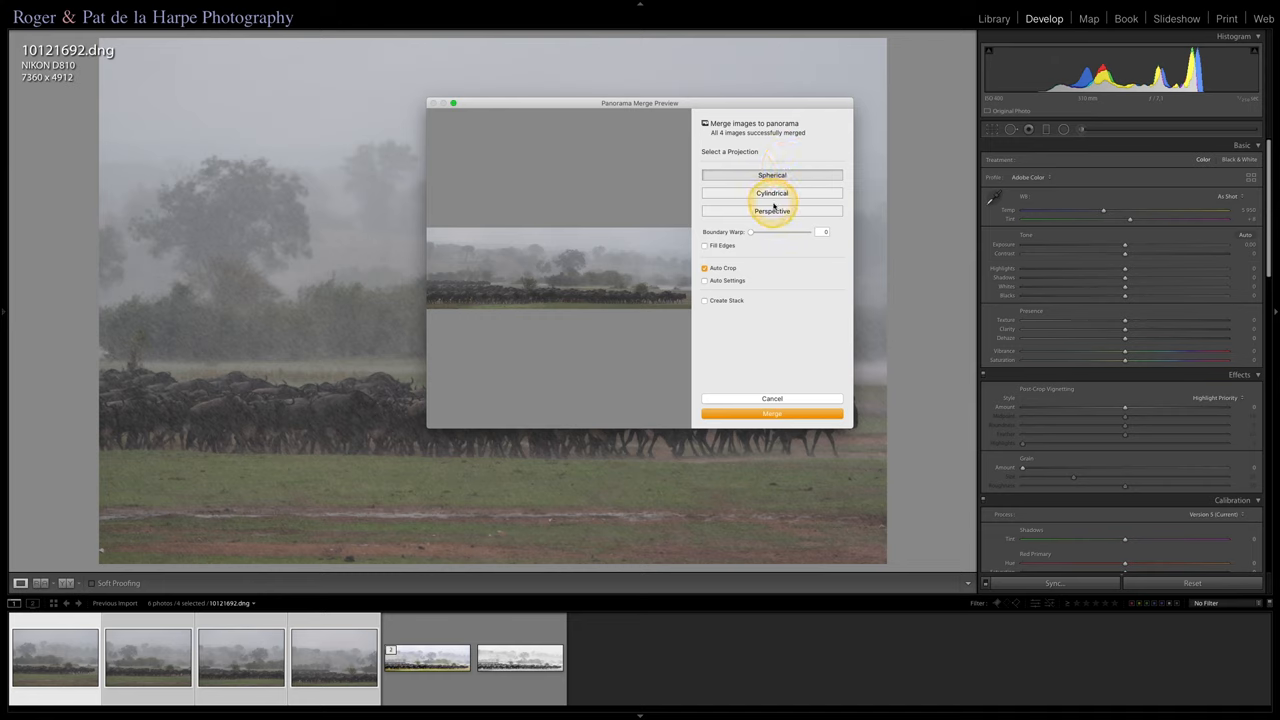
Step: Switch the merge preview to Spherical projection with Auto Crop left off, exposing ragged edges
click(772, 212)
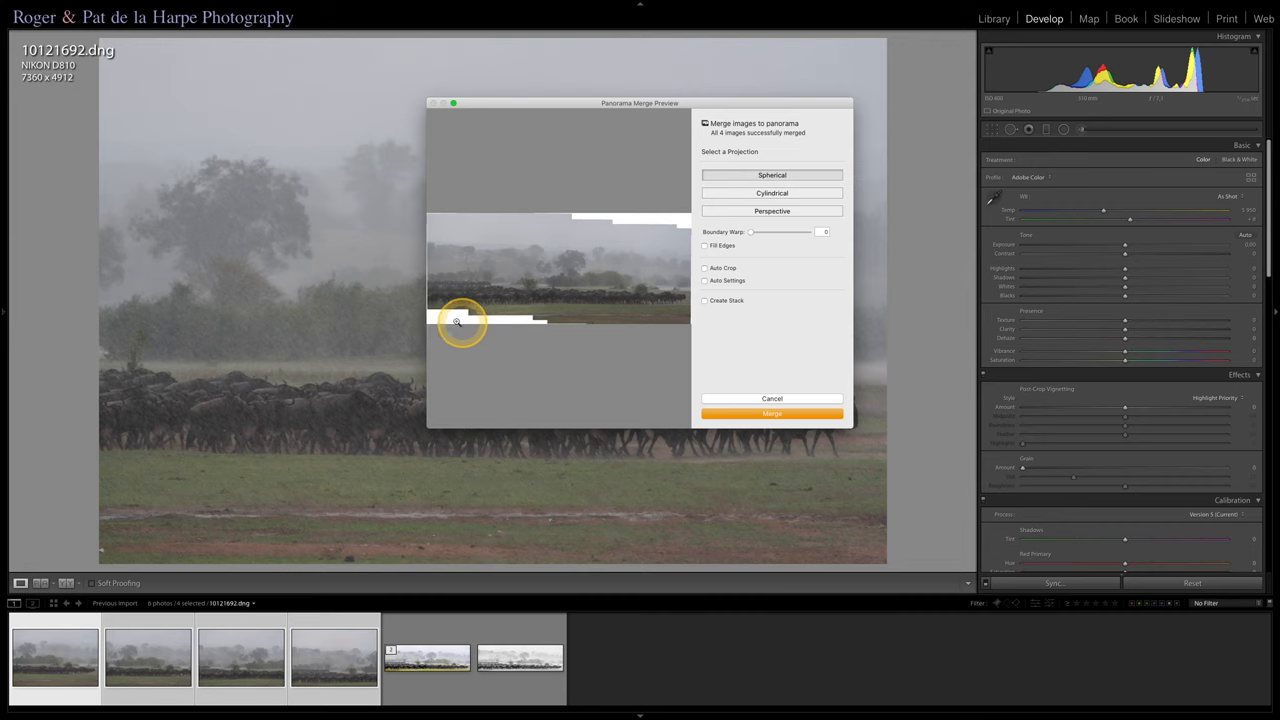
mouse_move(516, 320)
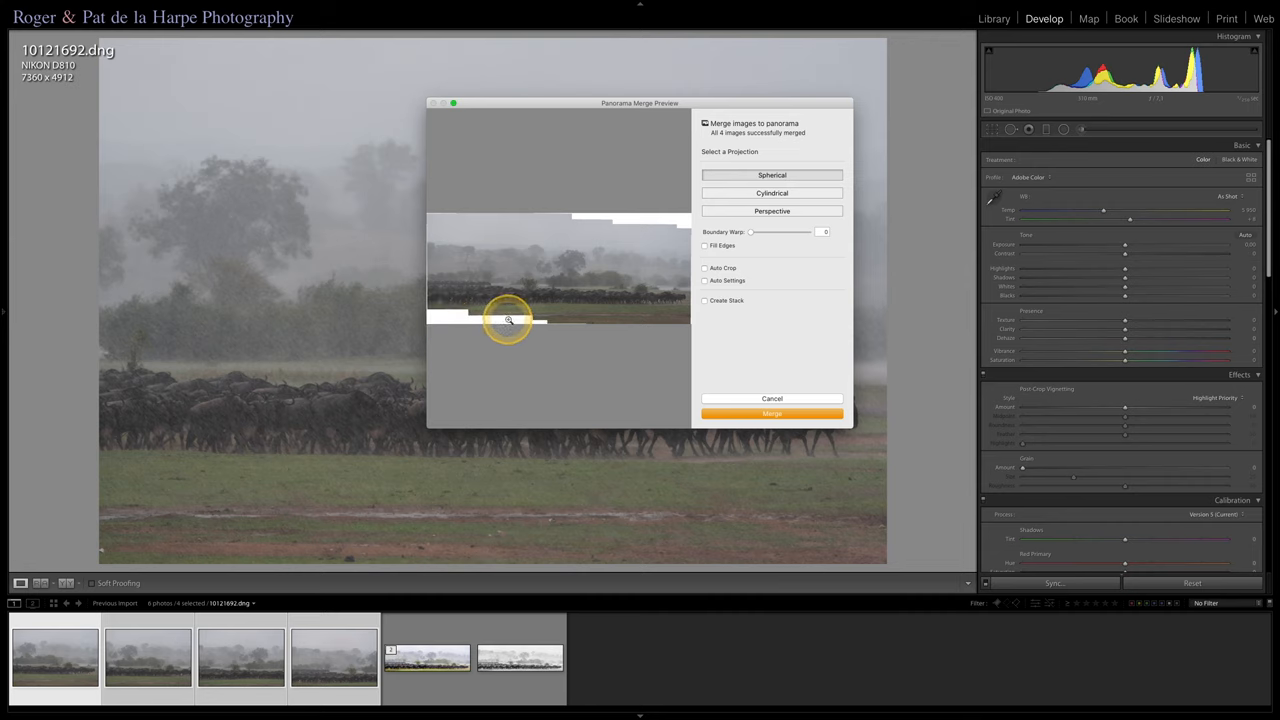
mouse_move(528, 320)
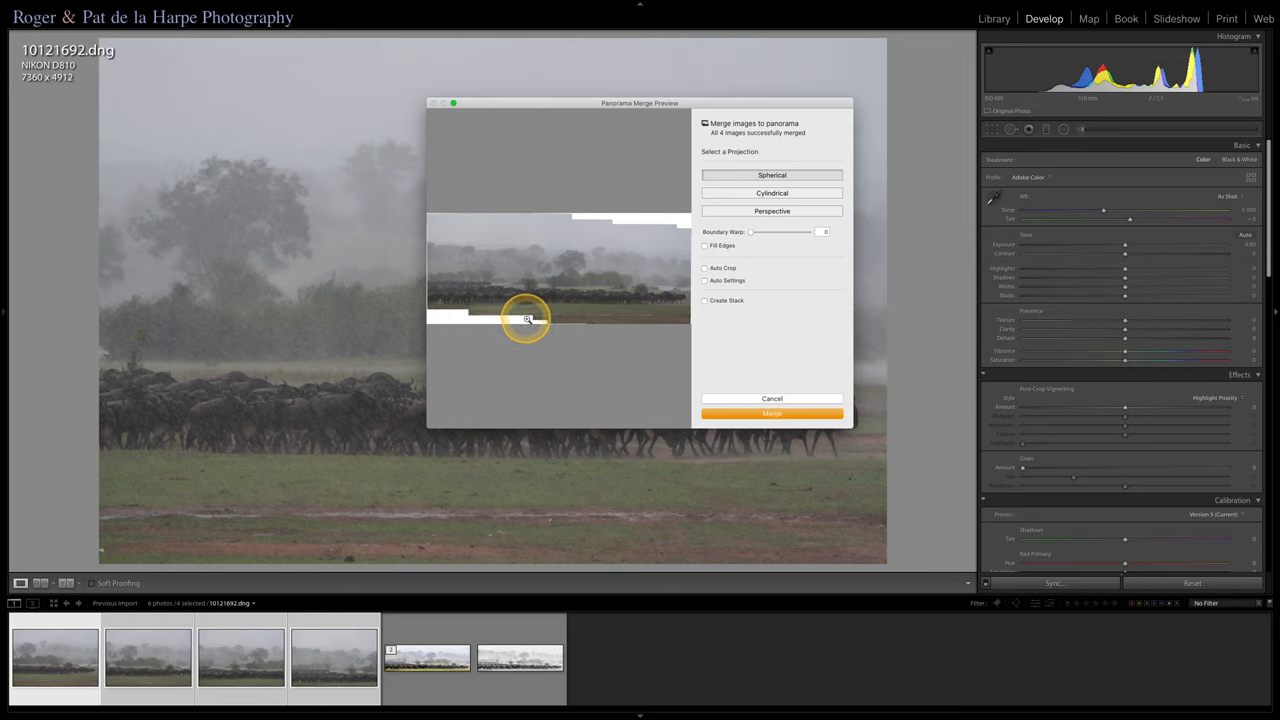
mouse_move(632, 218)
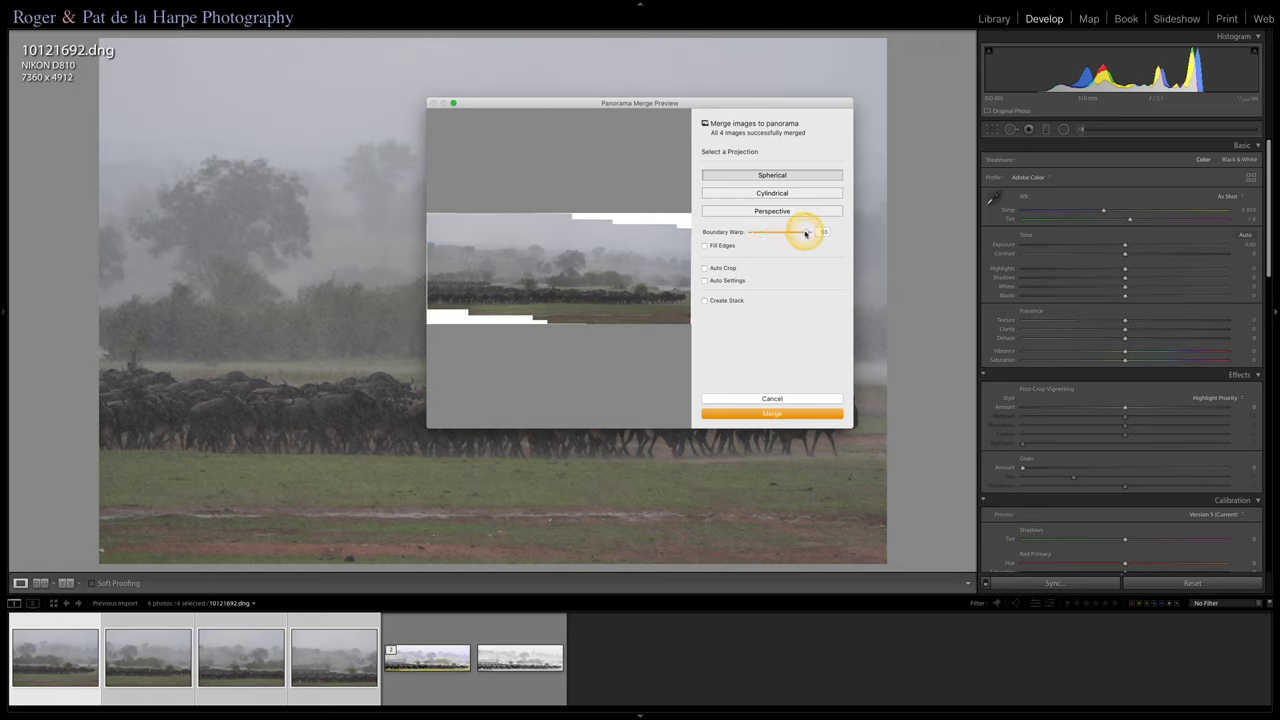
drag(804, 232, 808, 232)
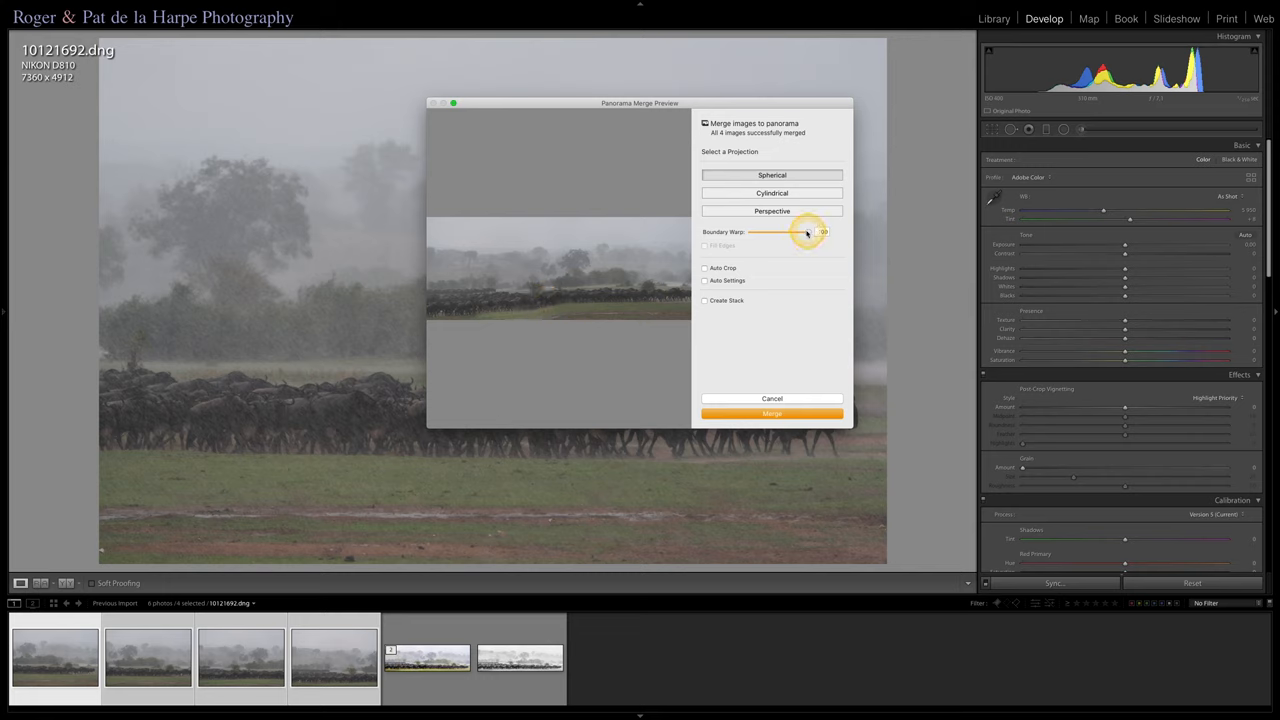
drag(808, 232, 750, 232)
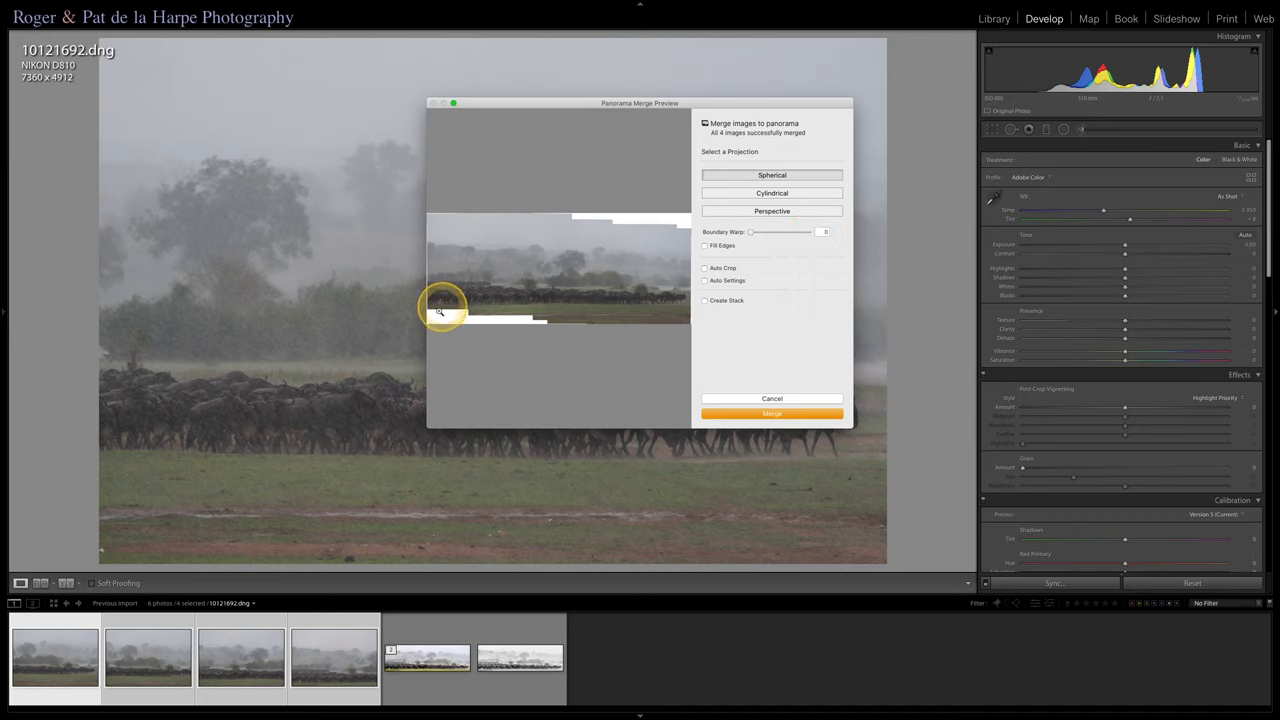
mouse_move(496, 300)
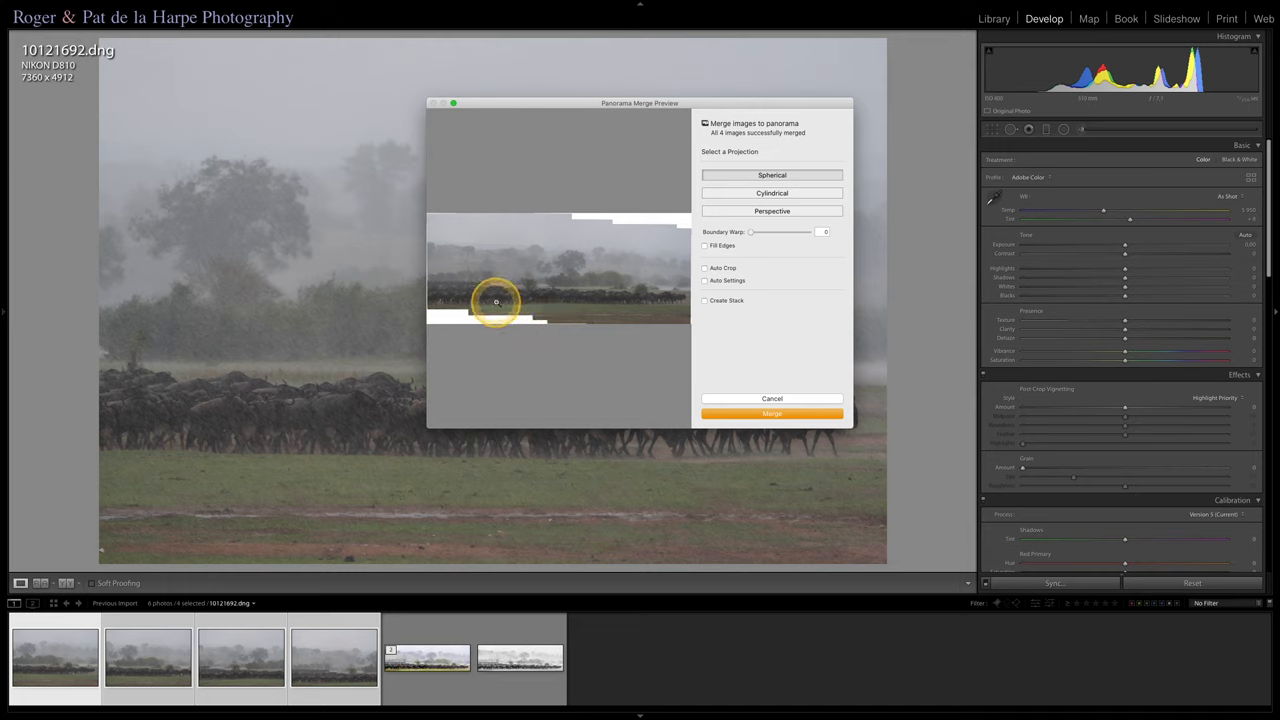
mouse_move(464, 296)
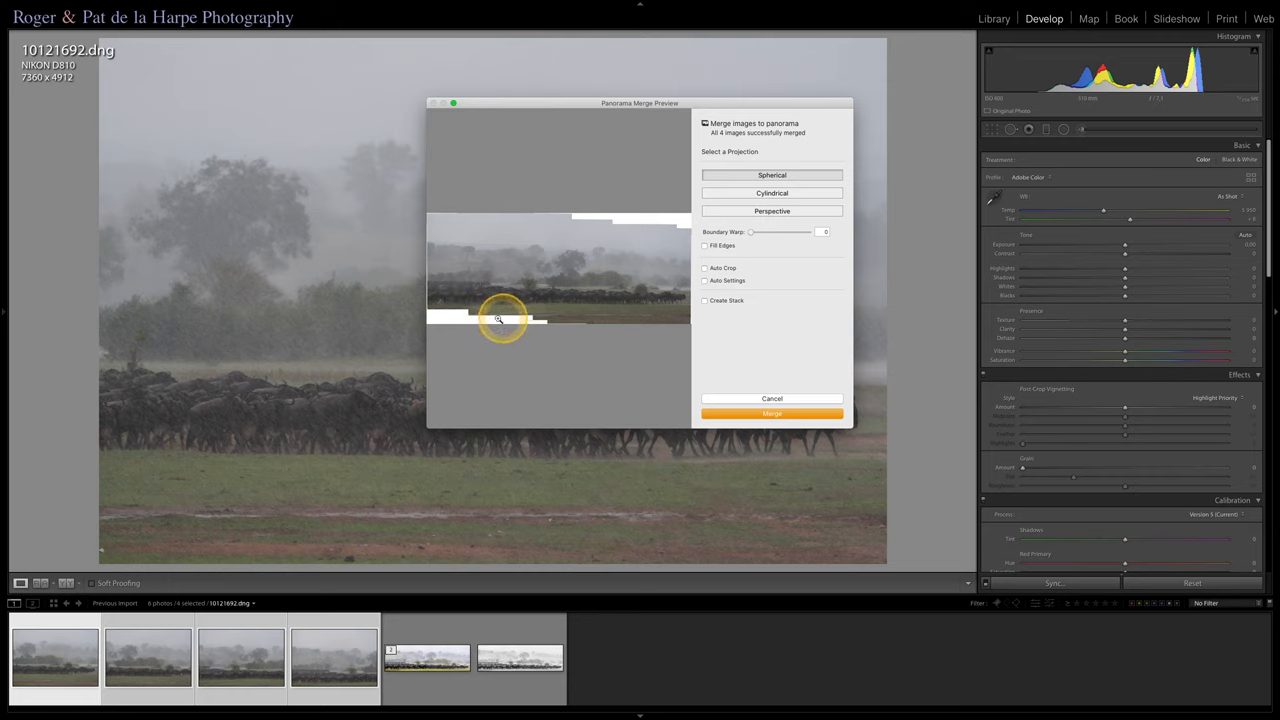
mouse_move(628, 222)
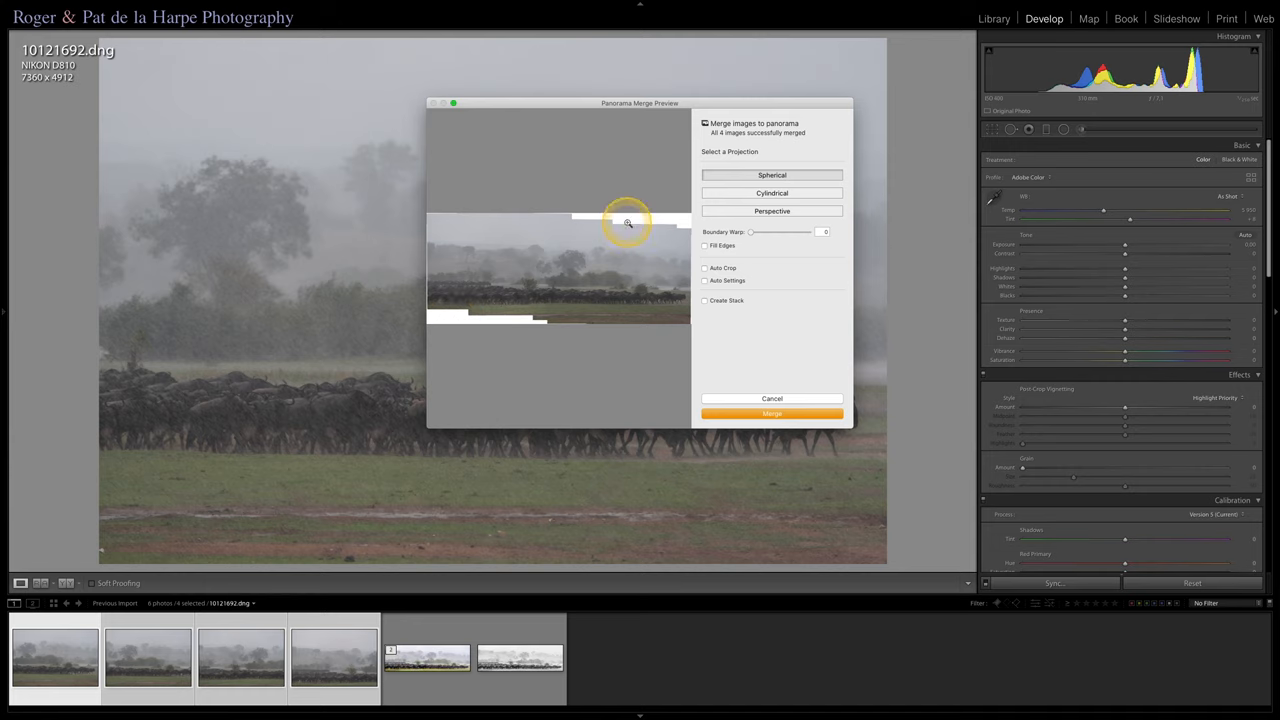
mouse_move(688, 218)
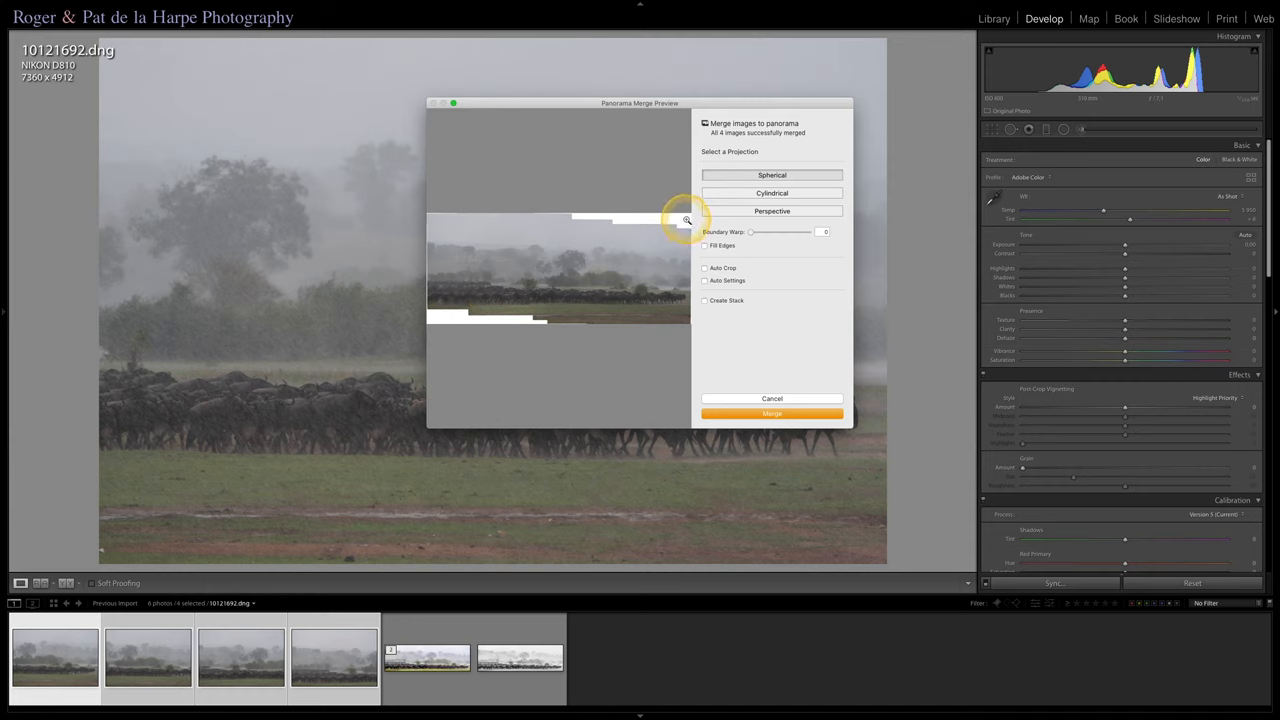
mouse_move(652, 220)
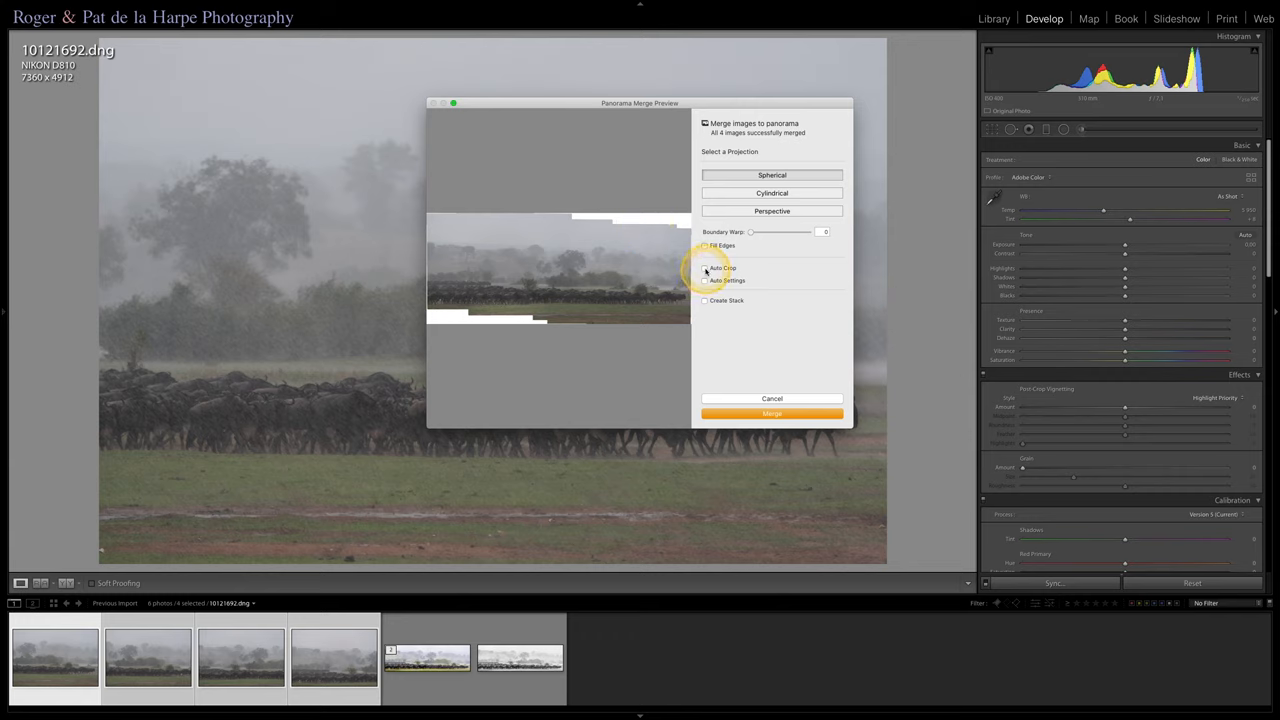
Step: Turn on Auto Crop so the panorama preview's uneven empty borders are trimmed away
click(706, 268)
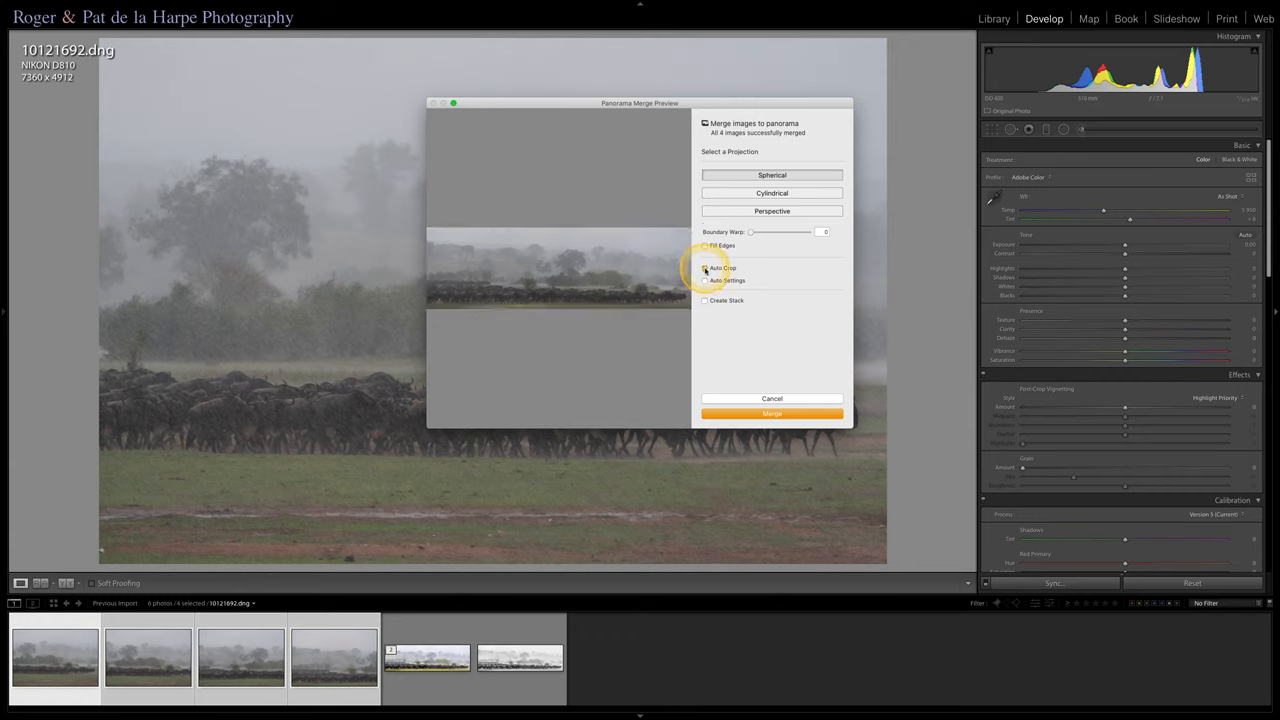
click(704, 268)
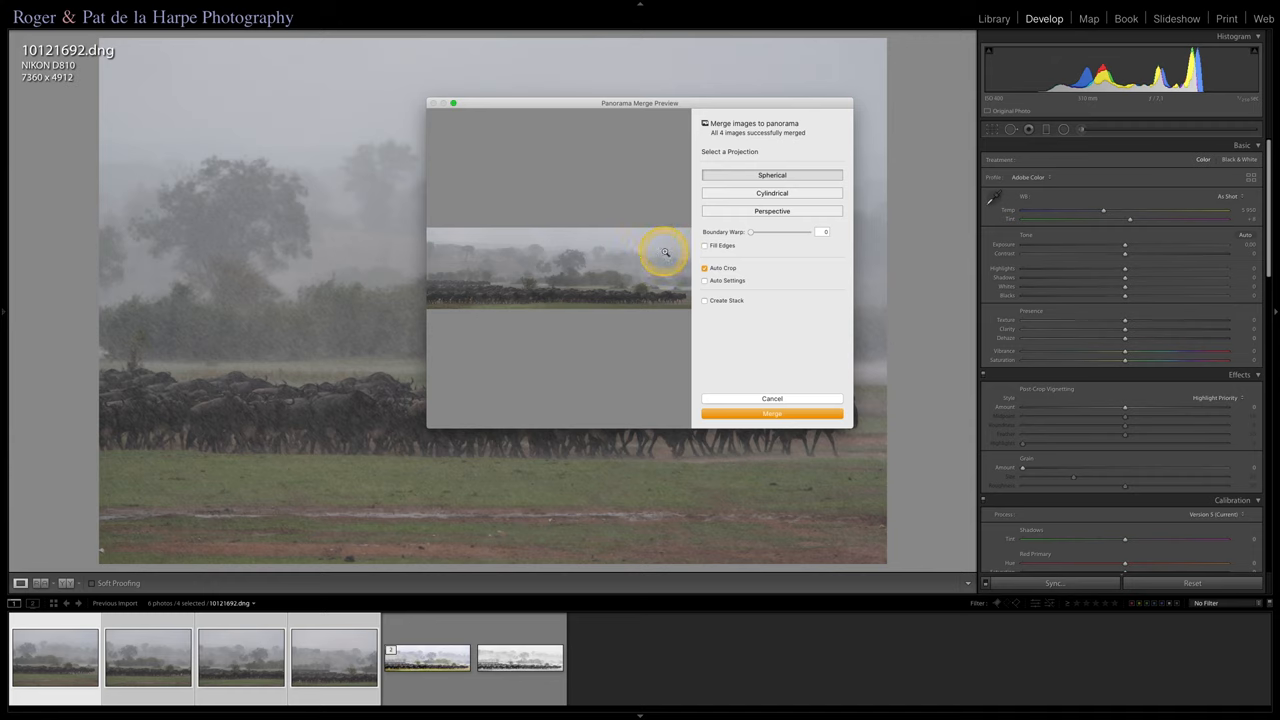
mouse_move(568, 330)
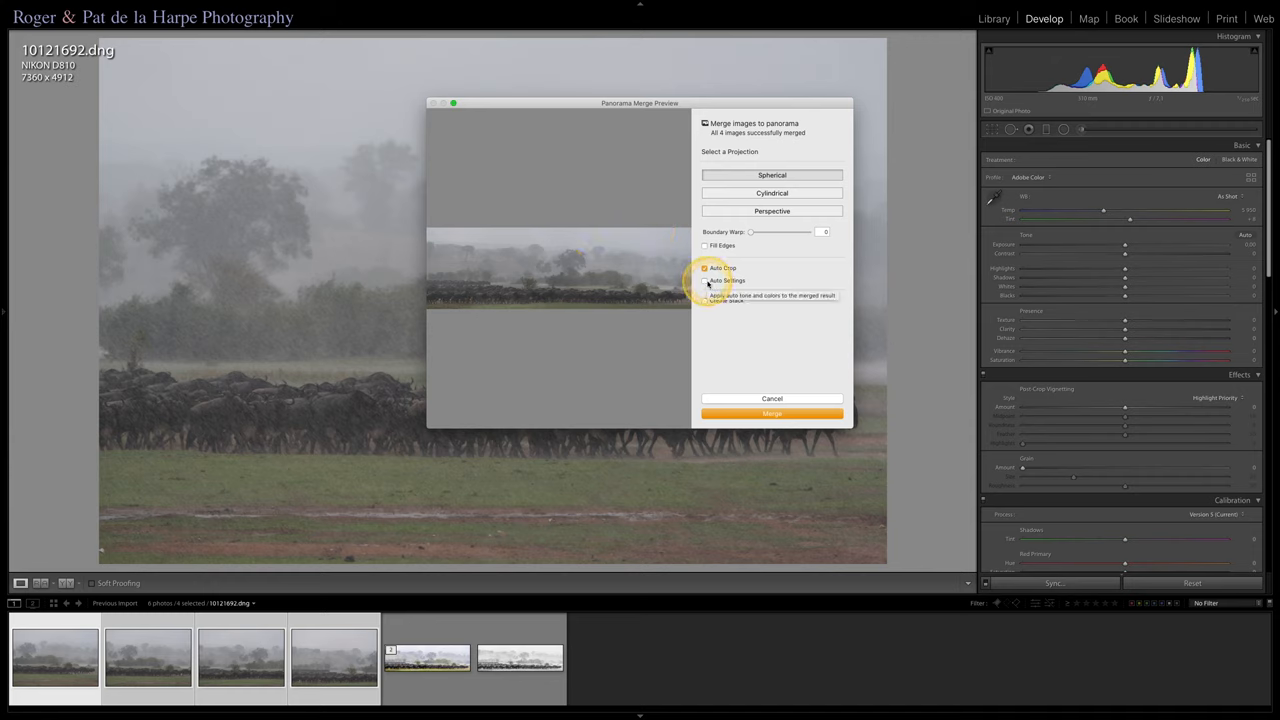
click(704, 268)
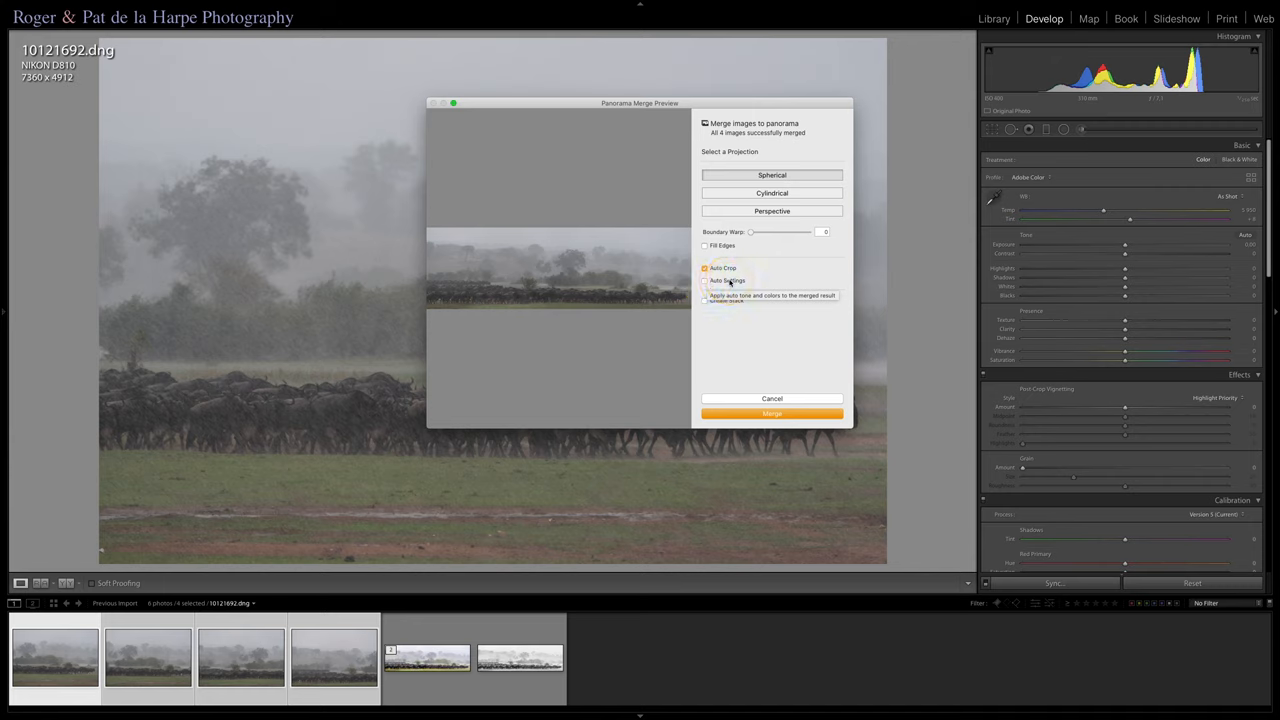
click(704, 280)
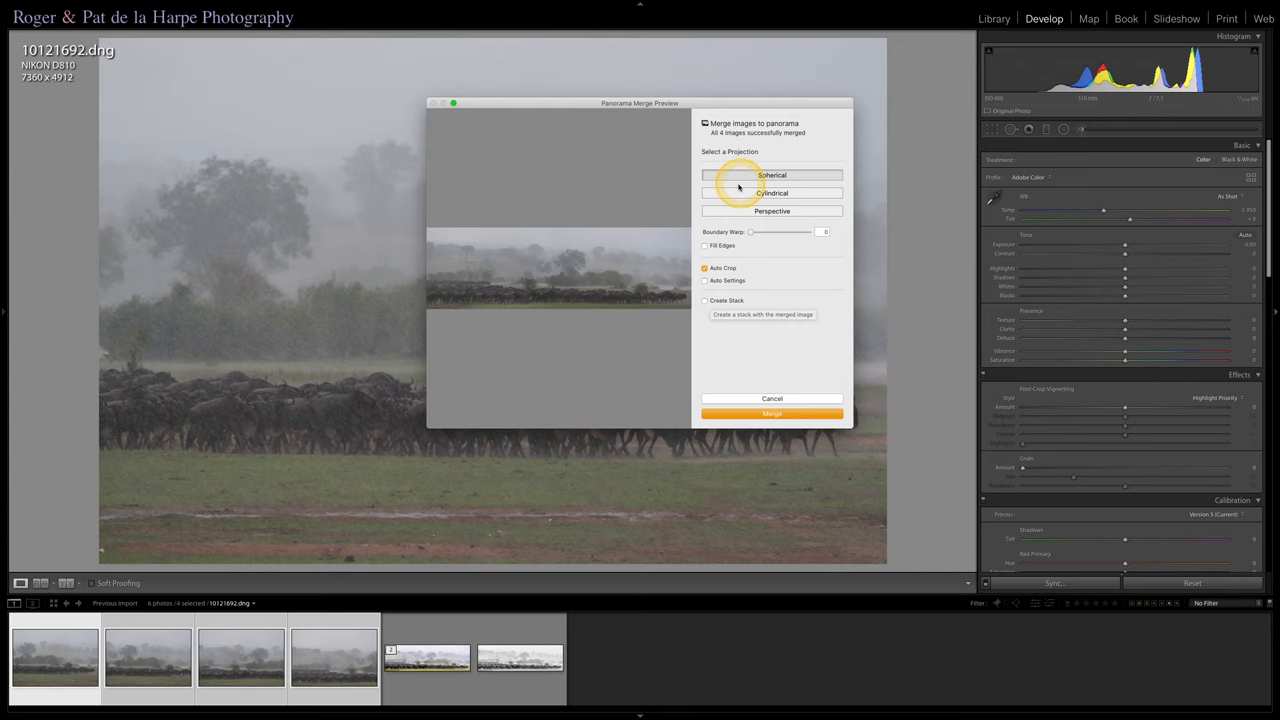
Step: Confirm the merge into a new cropped panorama DNG and bring it up from the filmstrip
click(772, 412)
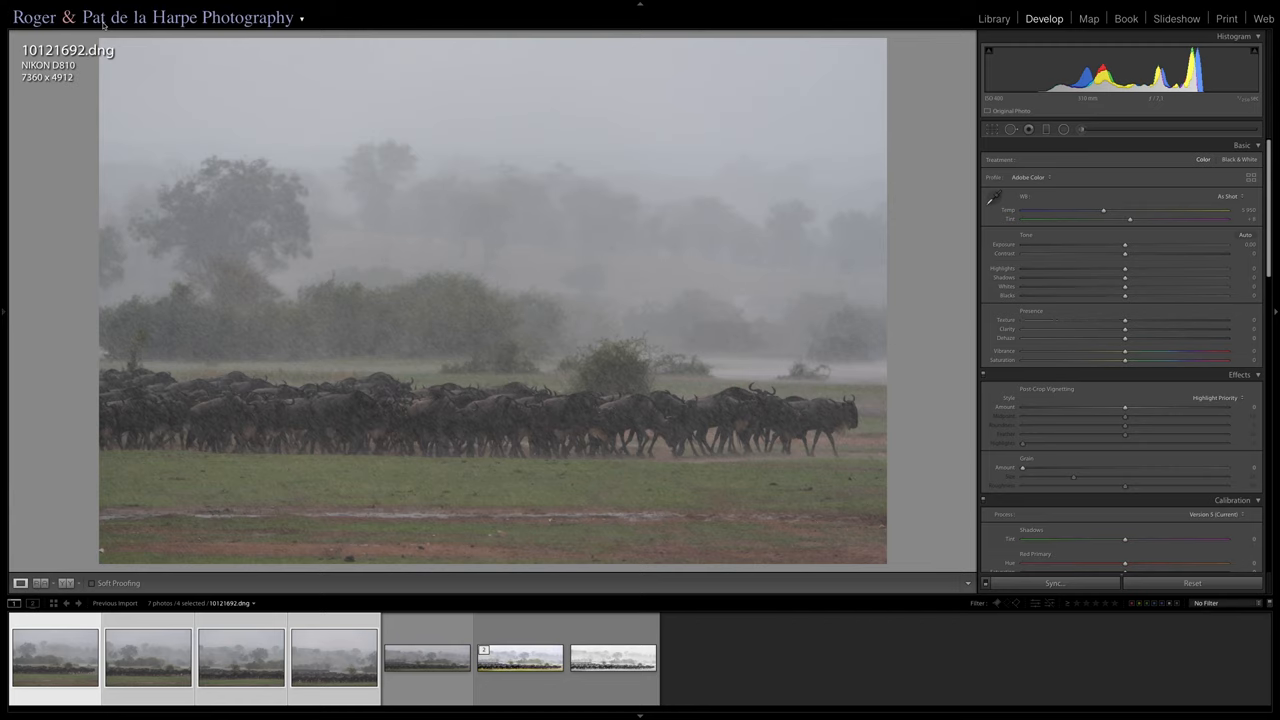
click(428, 656)
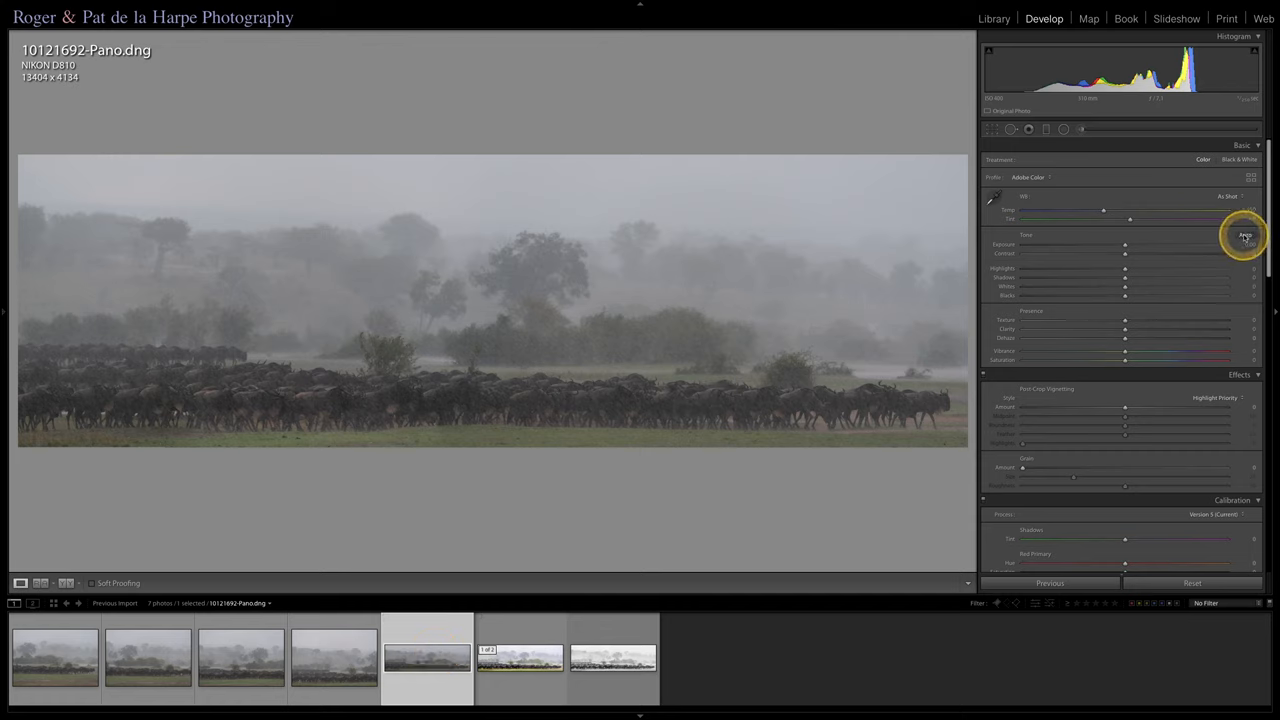
Step: Apply Auto tone from the Basic panel to the new wildebeest panorama
click(1244, 236)
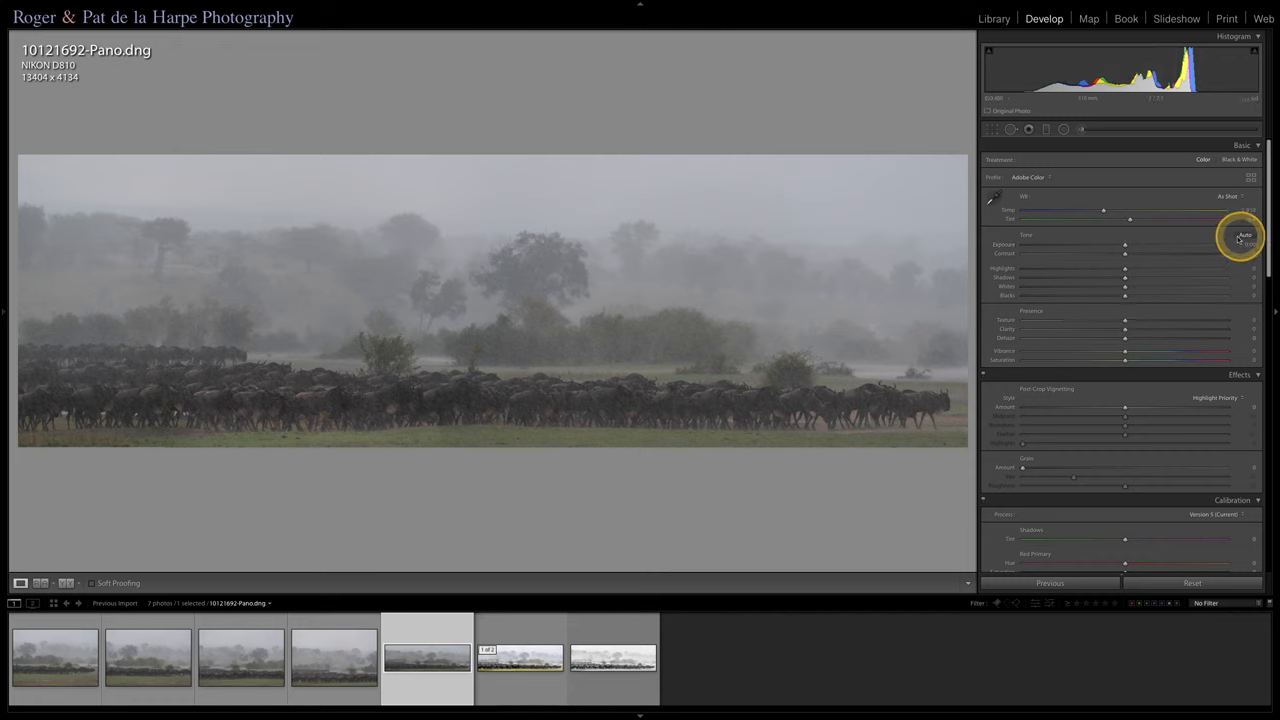
click(1244, 236)
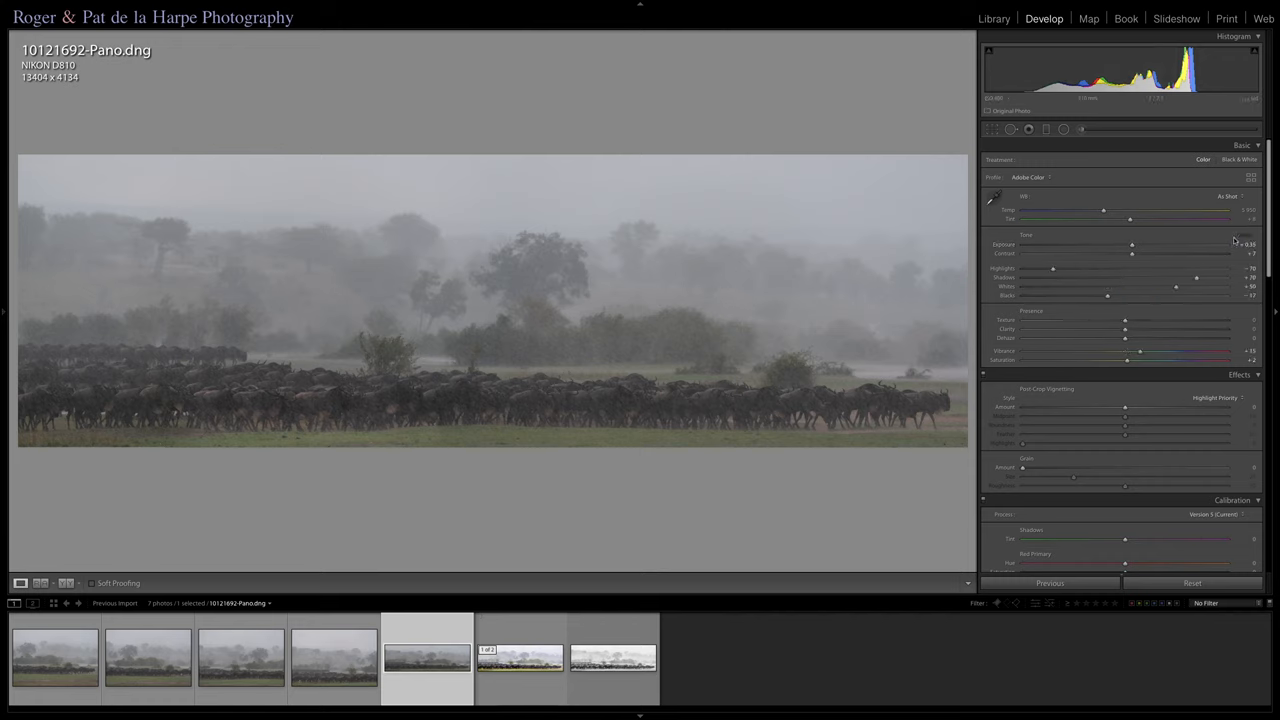